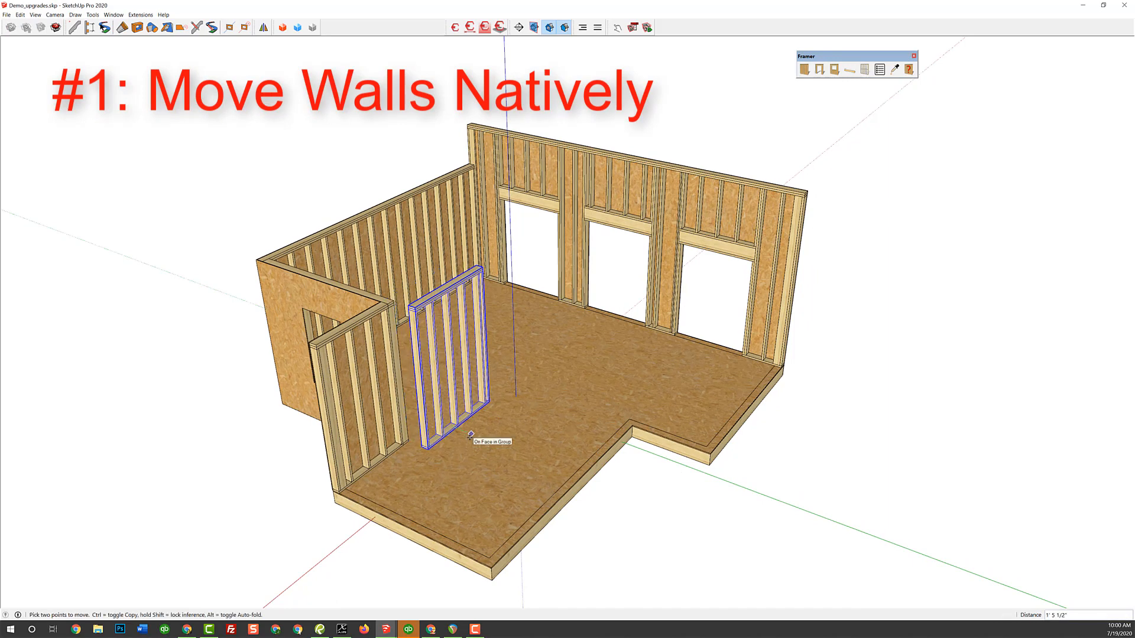
- Slide the small framed wall panel across the floor toward the left partition
{"action": "left_click_drag", "start_coordinate": [449, 355], "coordinate": [464, 355]}
{"action": "type", "text": "24"}
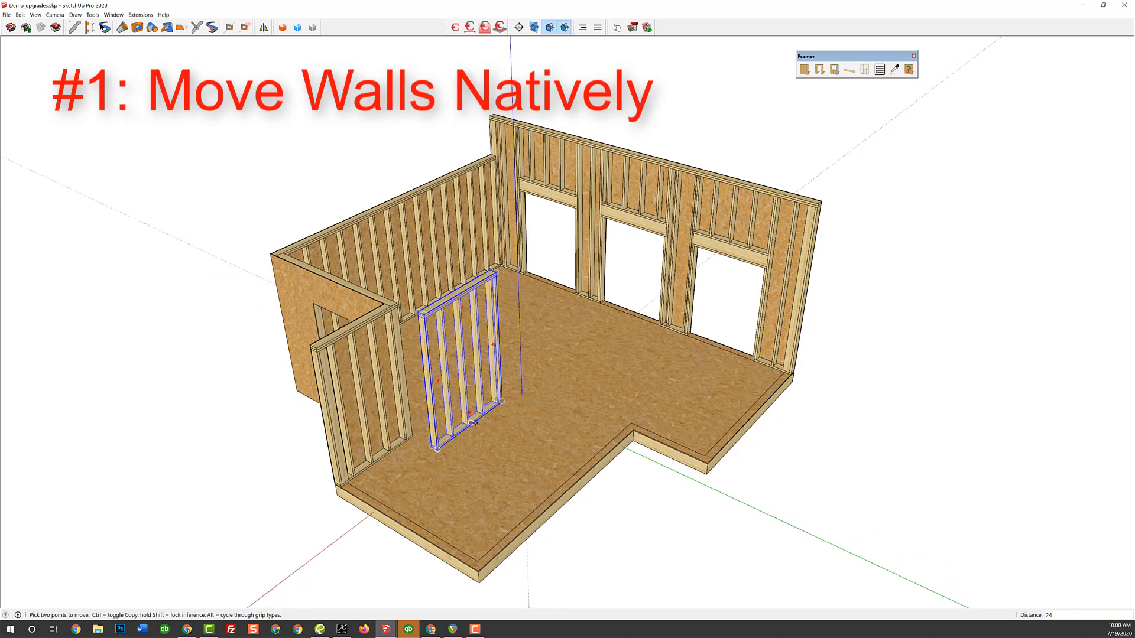
{"action": "left_click_drag", "start_coordinate": [464, 355], "coordinate": [438, 318]}
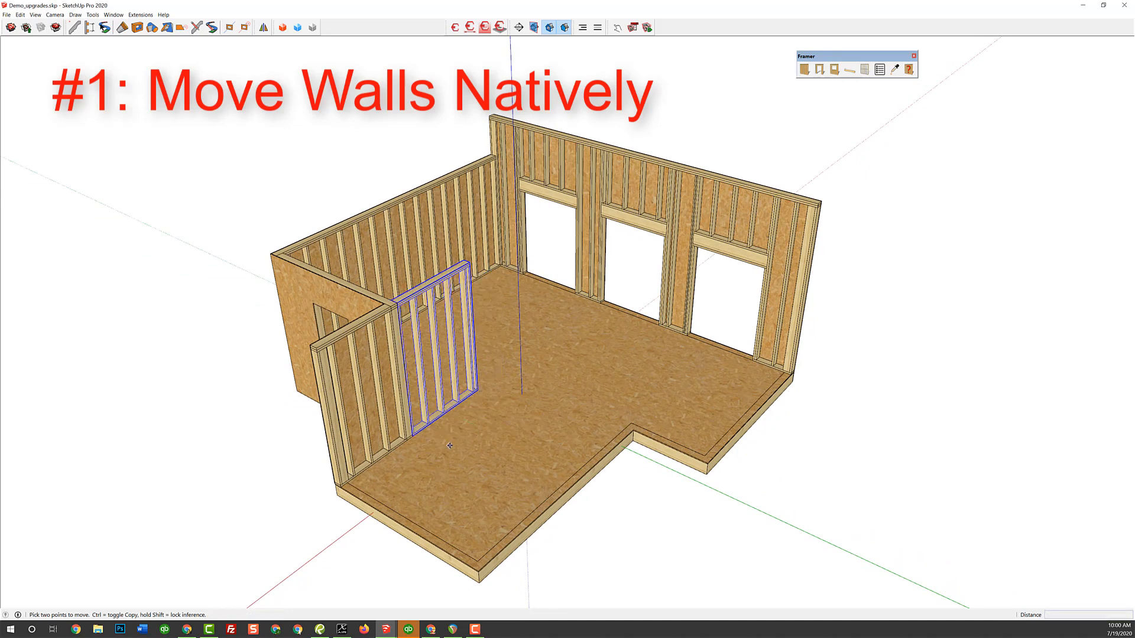
{"action": "mouse_move", "coordinate": [436, 447]}
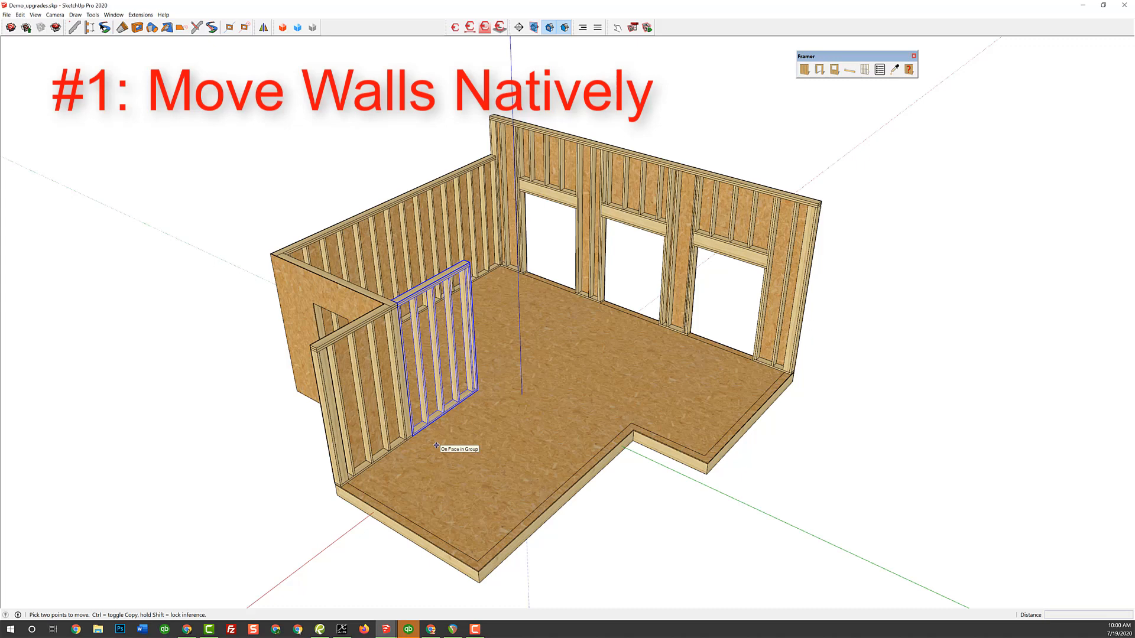
{"action": "left_click_drag", "start_coordinate": [438, 445], "coordinate": [451, 455]}
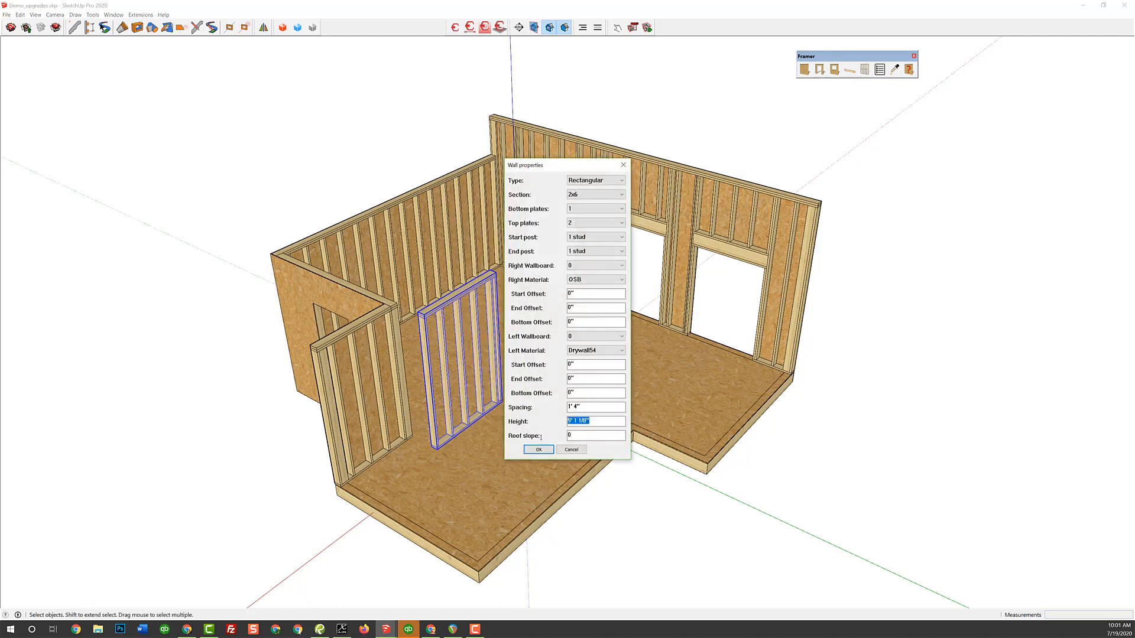
- Set the wall panel's height to 10' in Wall properties
{"action": "type", "text": "10'"}
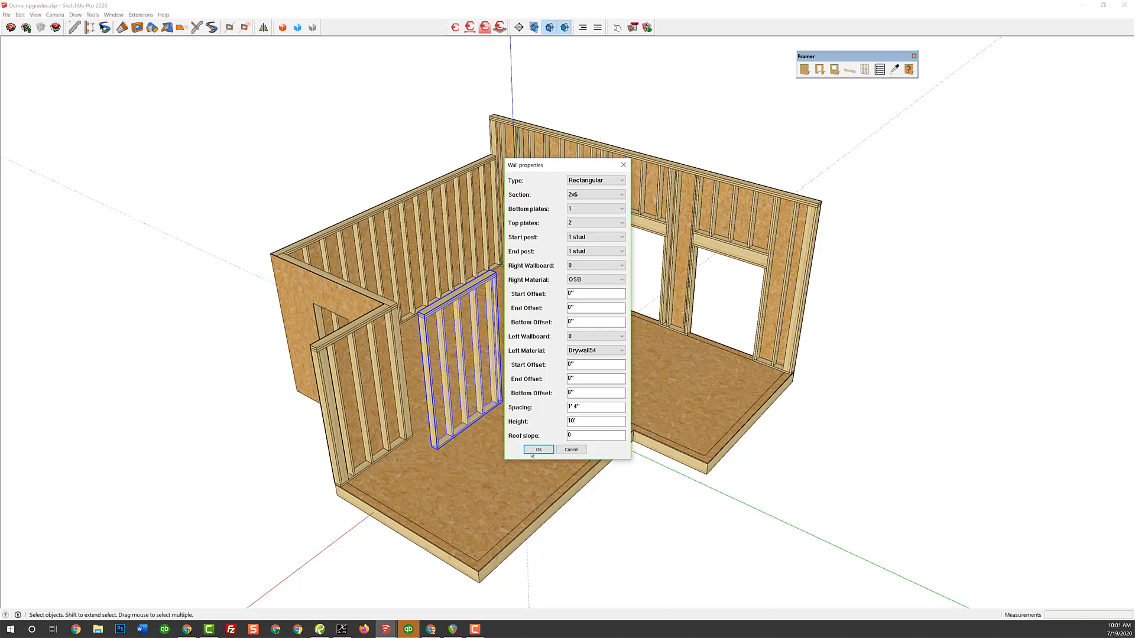
{"action": "left_click", "coordinate": [538, 450]}
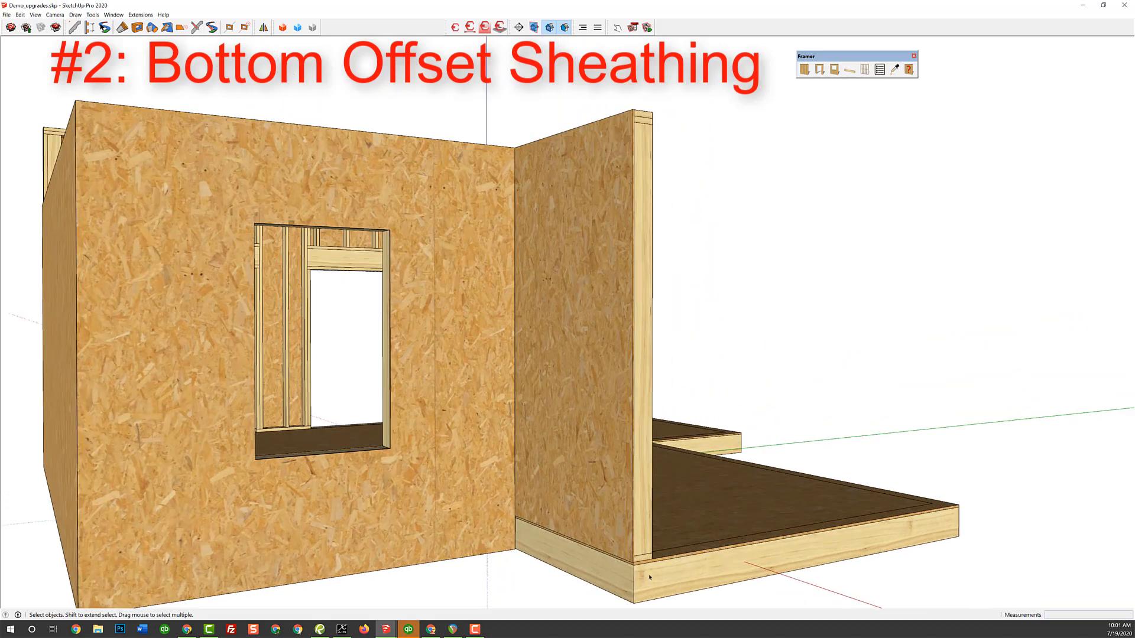
{"action": "mouse_move", "coordinate": [639, 571]}
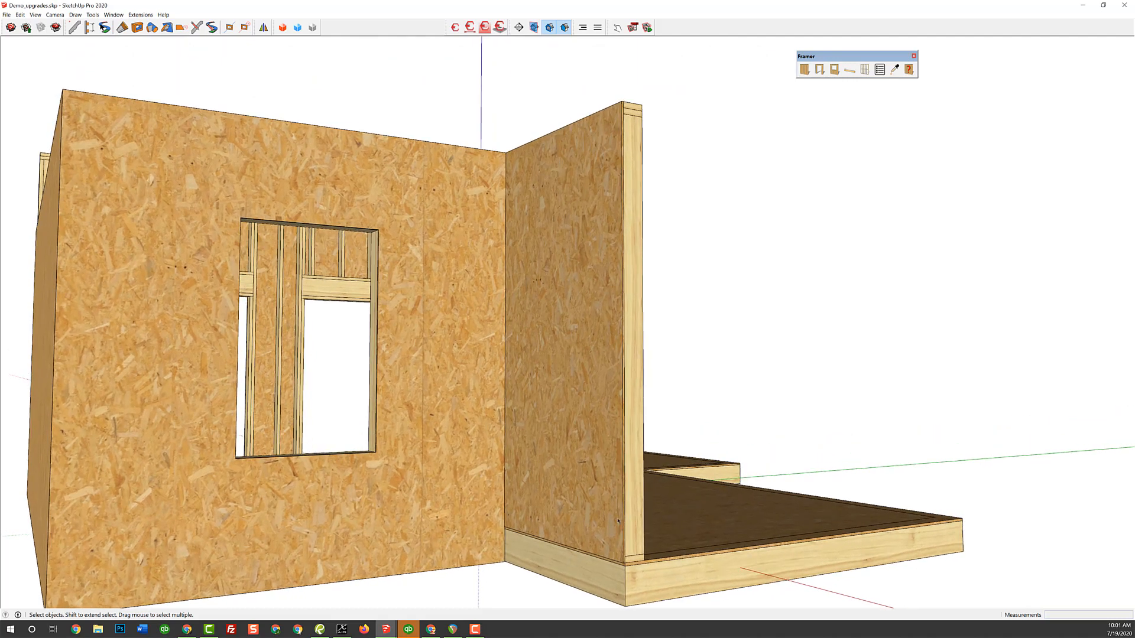
- Open Framer Wall properties for the right sheathed wall and select a sheathing offset field
{"action": "right_click", "coordinate": [559, 284]}
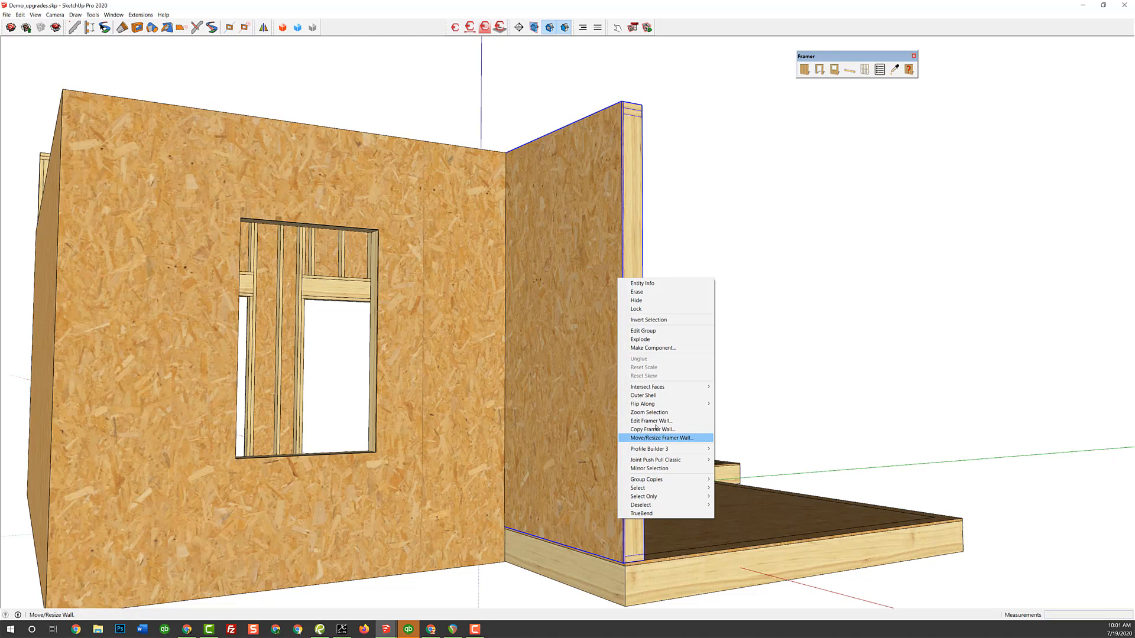
{"action": "left_click", "coordinate": [651, 421]}
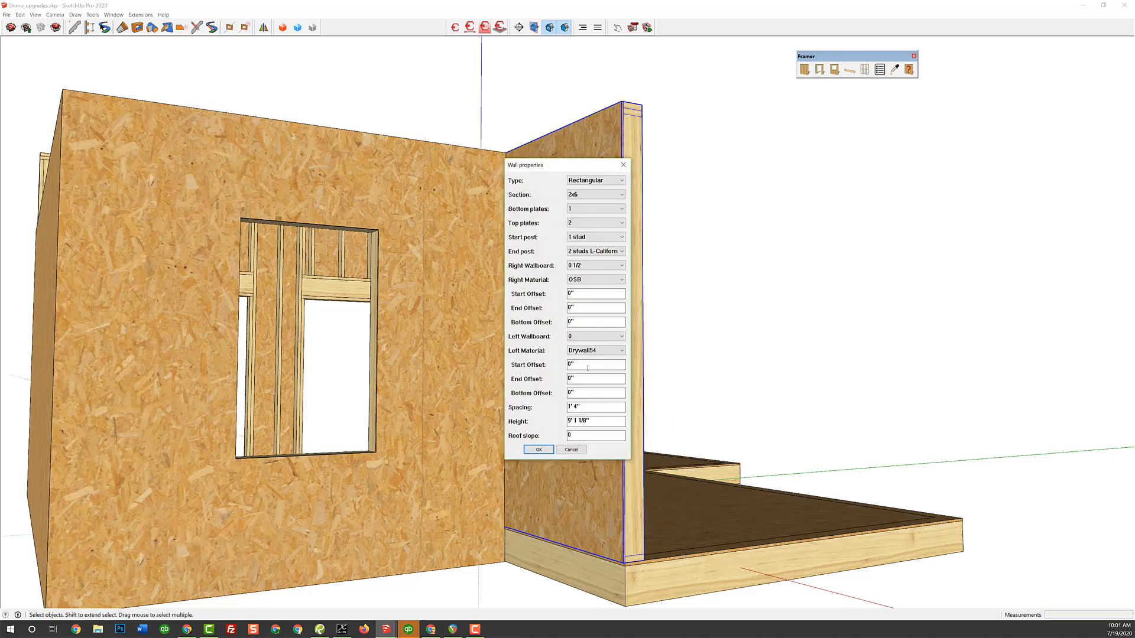
{"action": "left_click", "coordinate": [595, 322]}
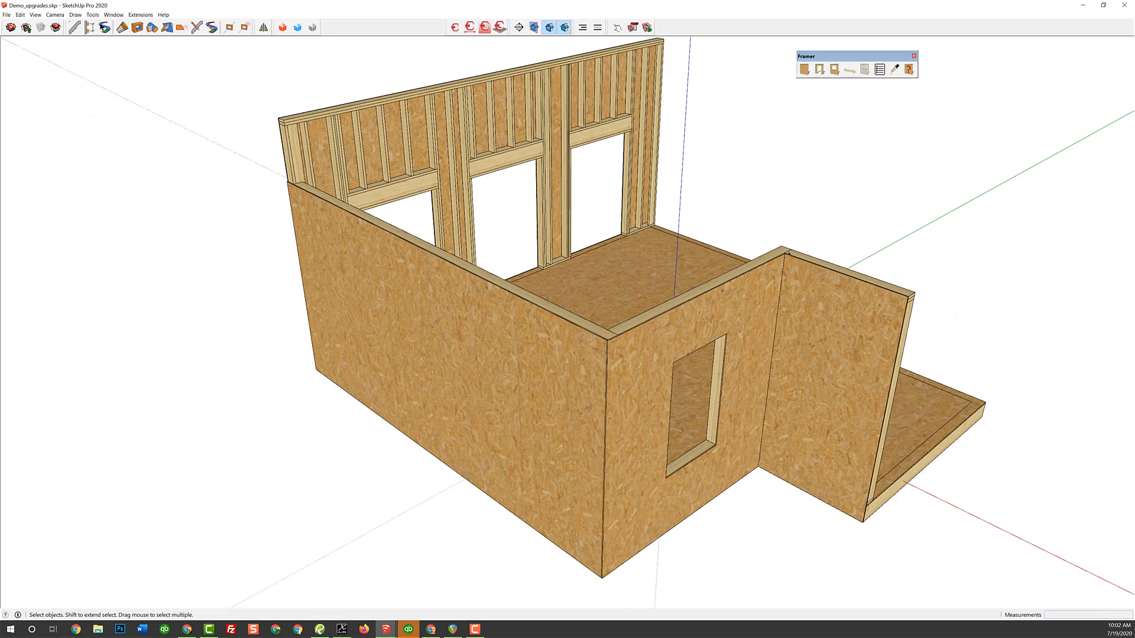
{"action": "mouse_move", "coordinate": [793, 253]}
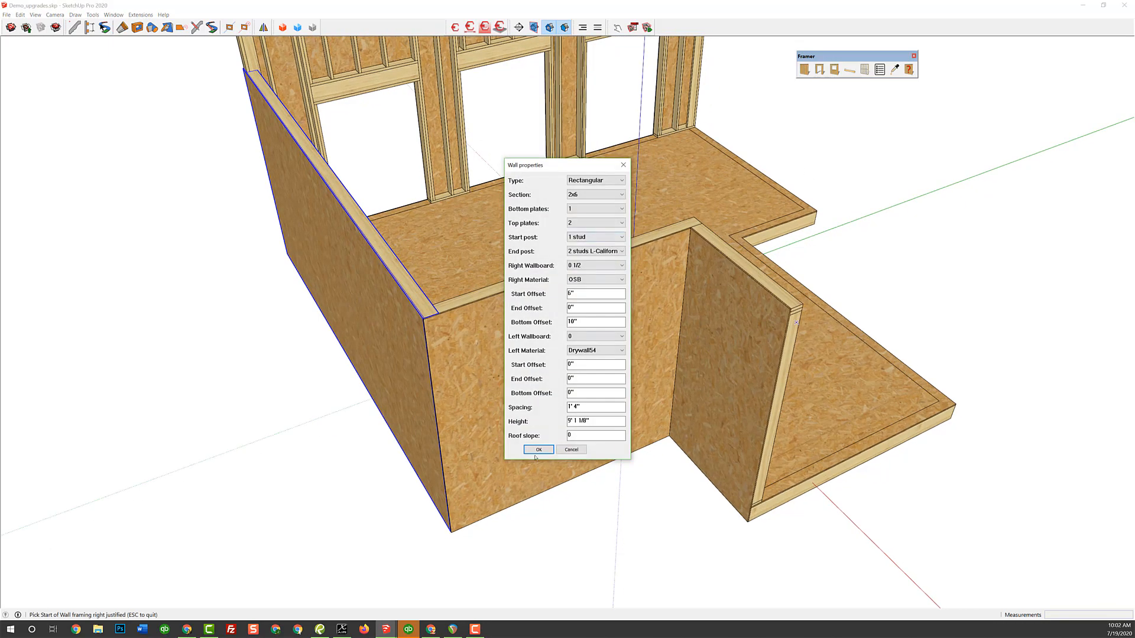
- Apply the 6" right start offset and 10" right bottom offset to the sheathing
{"action": "left_click", "coordinate": [539, 450]}
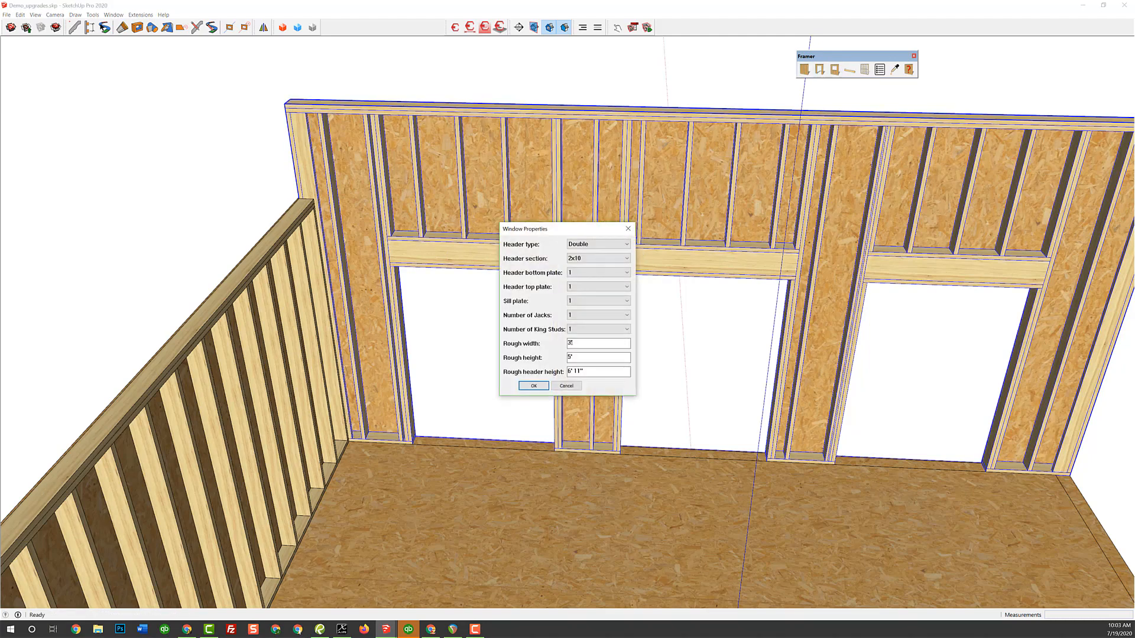
- Give the window opening 5' width, 24" height, 10'10" header height, and zero header top plates
{"action": "type", "text": "5"}
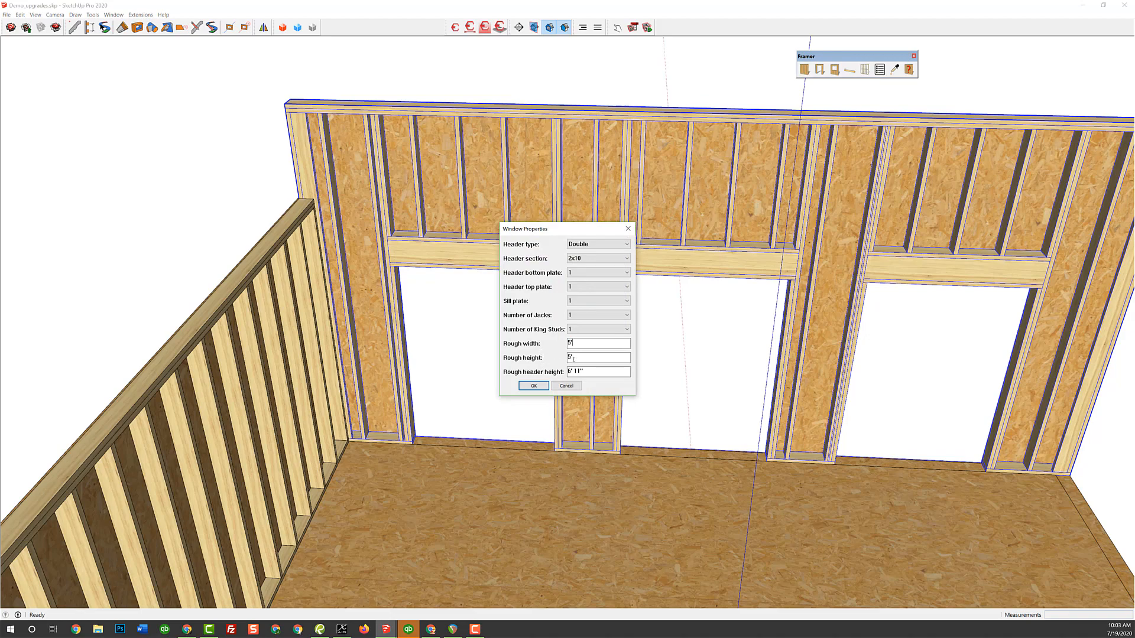
{"action": "type", "text": "24"}
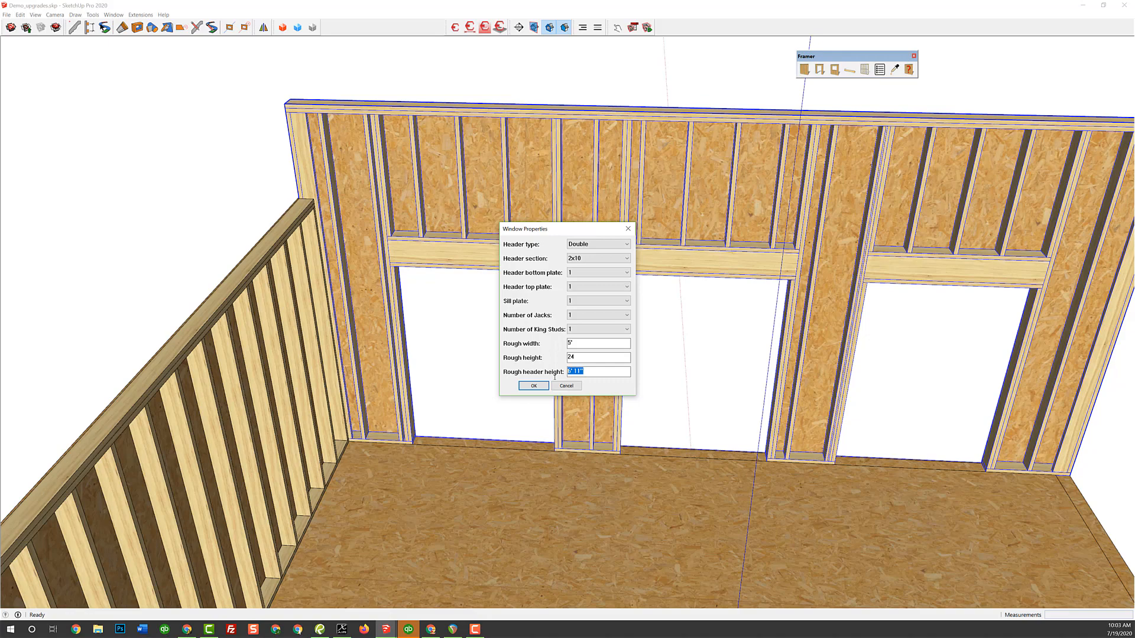
{"action": "type", "text": "10'10.25"}
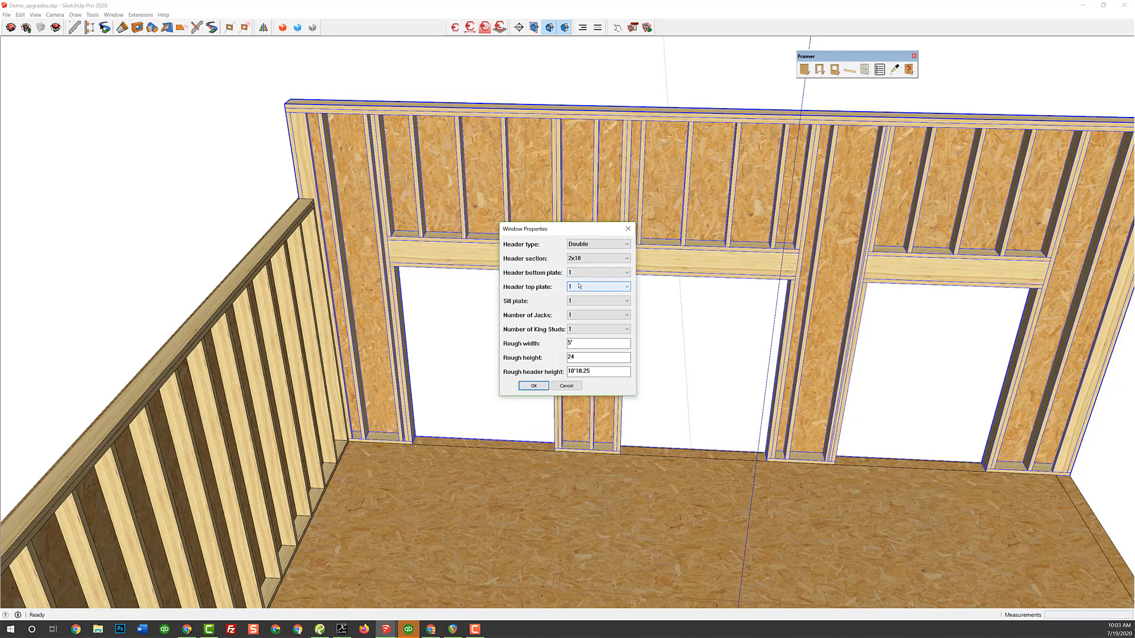
{"action": "left_click", "coordinate": [625, 287]}
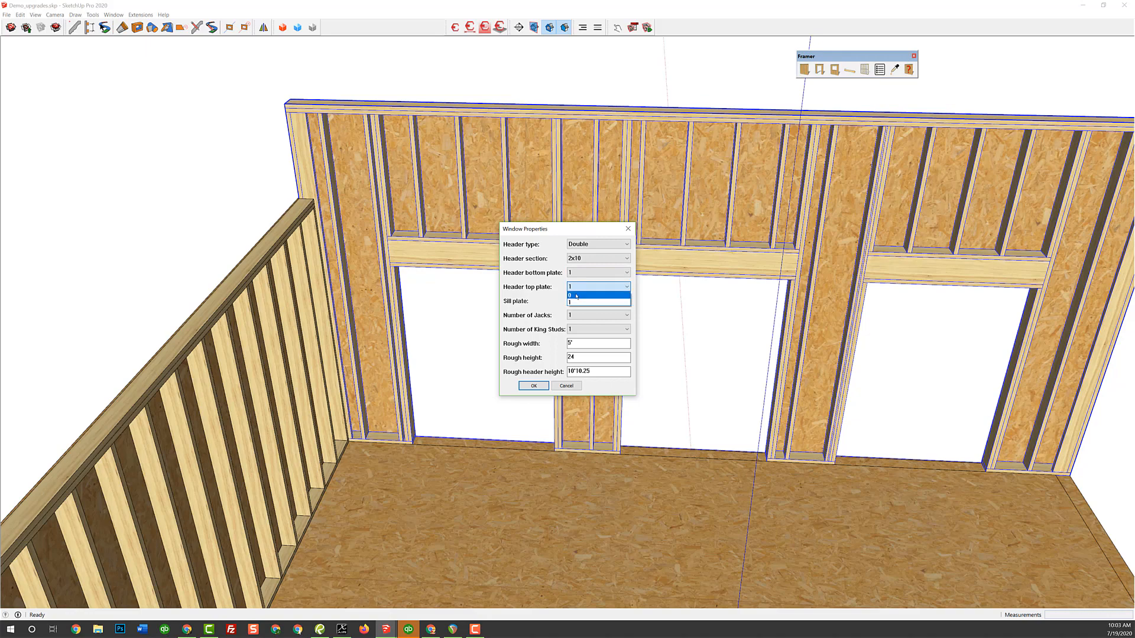
{"action": "left_click", "coordinate": [594, 295]}
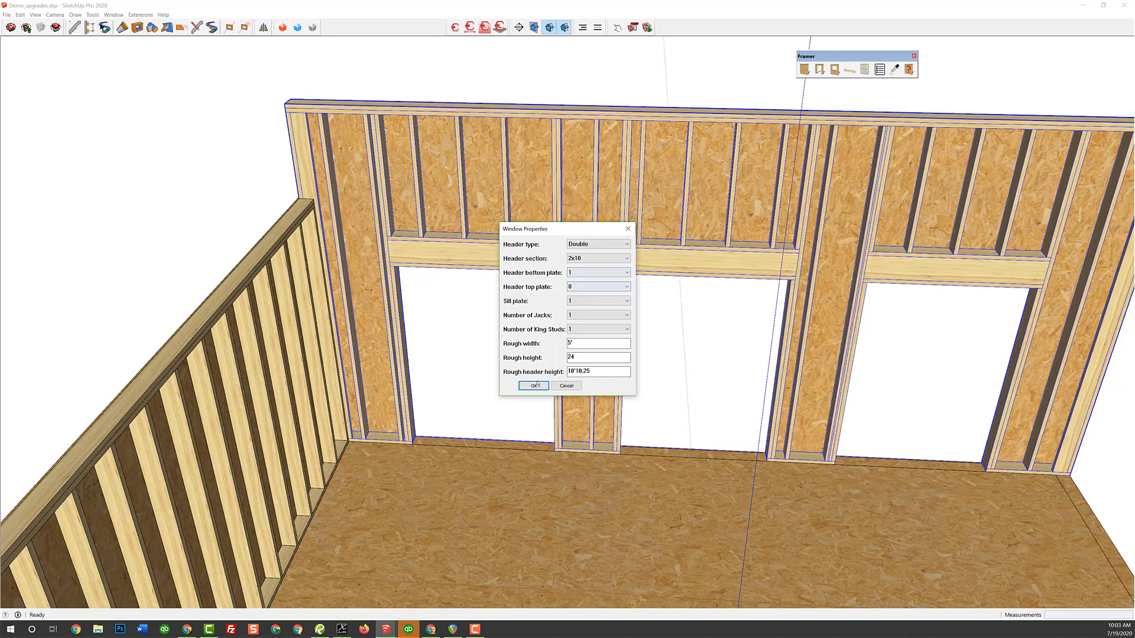
{"action": "left_click", "coordinate": [532, 385]}
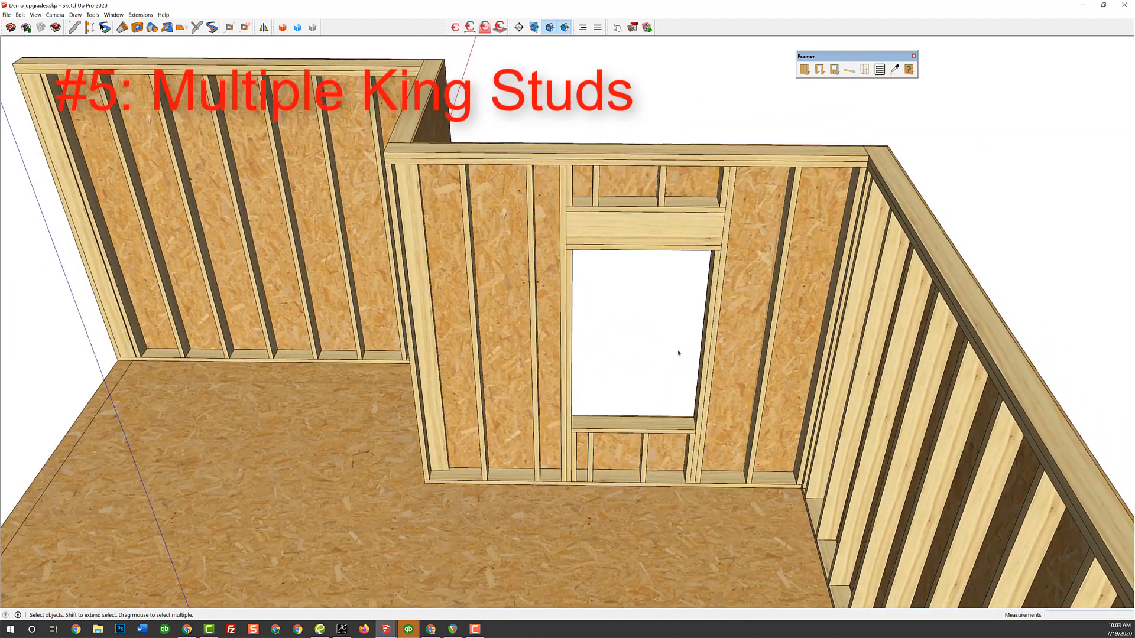
- Edit the Framer window to use 3 jack studs and 2 king studs
{"action": "right_click", "coordinate": [660, 246]}
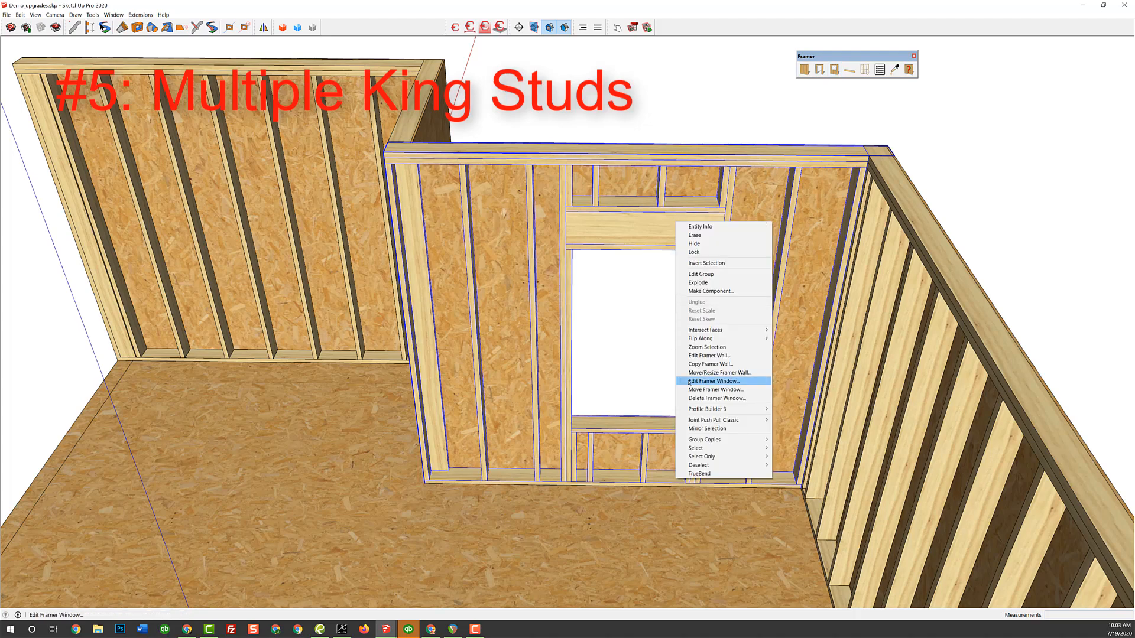
{"action": "left_click", "coordinate": [713, 380]}
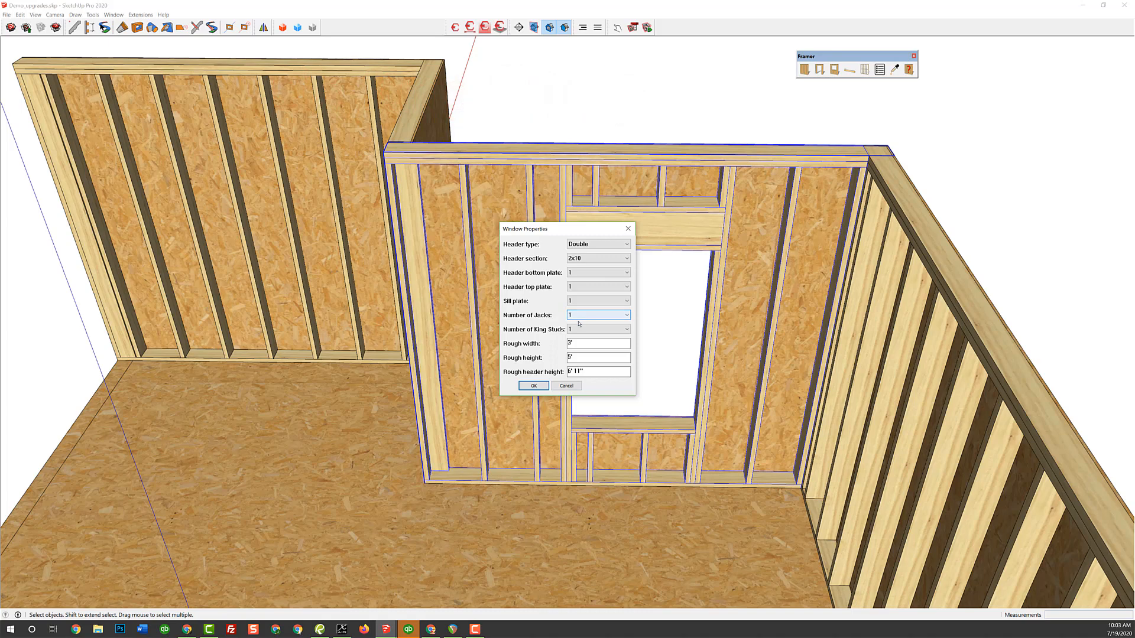
{"action": "left_click", "coordinate": [625, 329]}
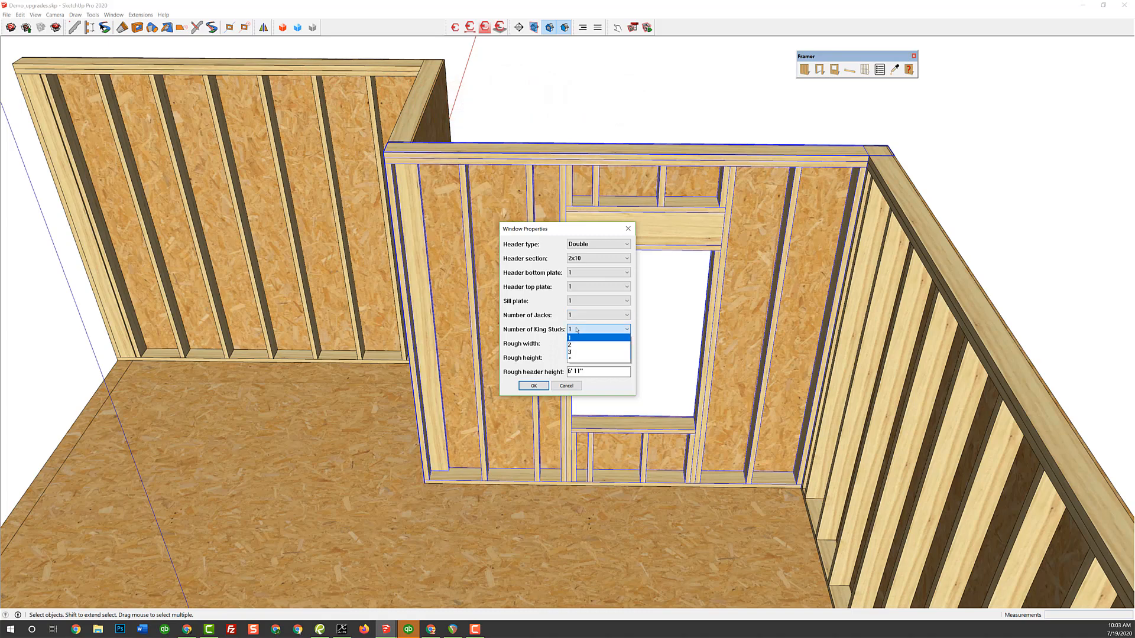
{"action": "mouse_move", "coordinate": [579, 351]}
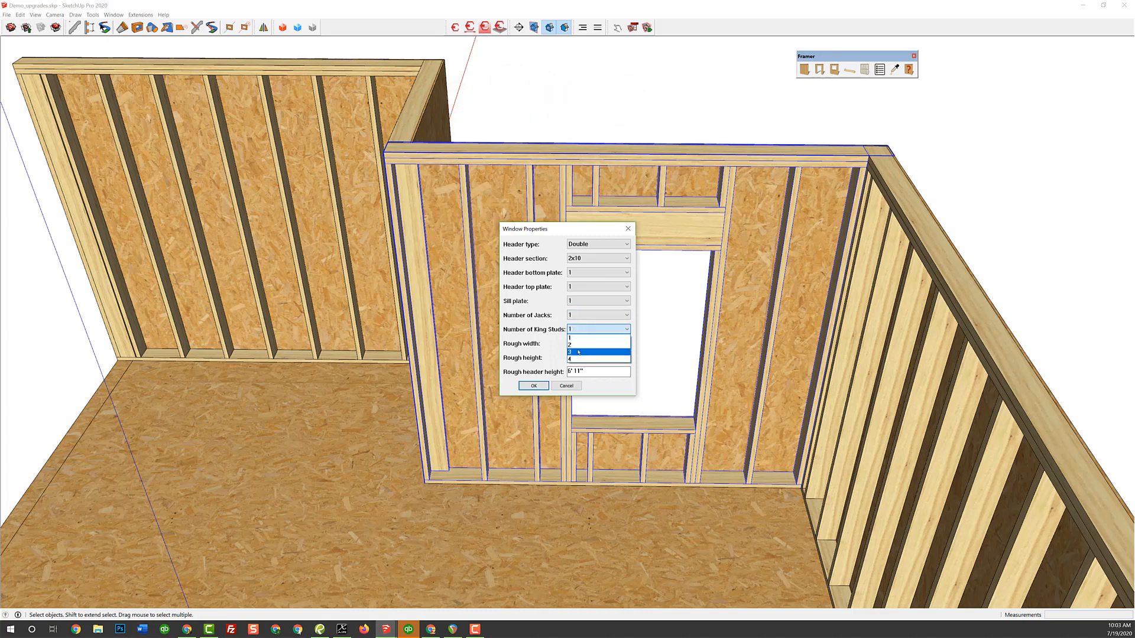
{"action": "left_click", "coordinate": [587, 344]}
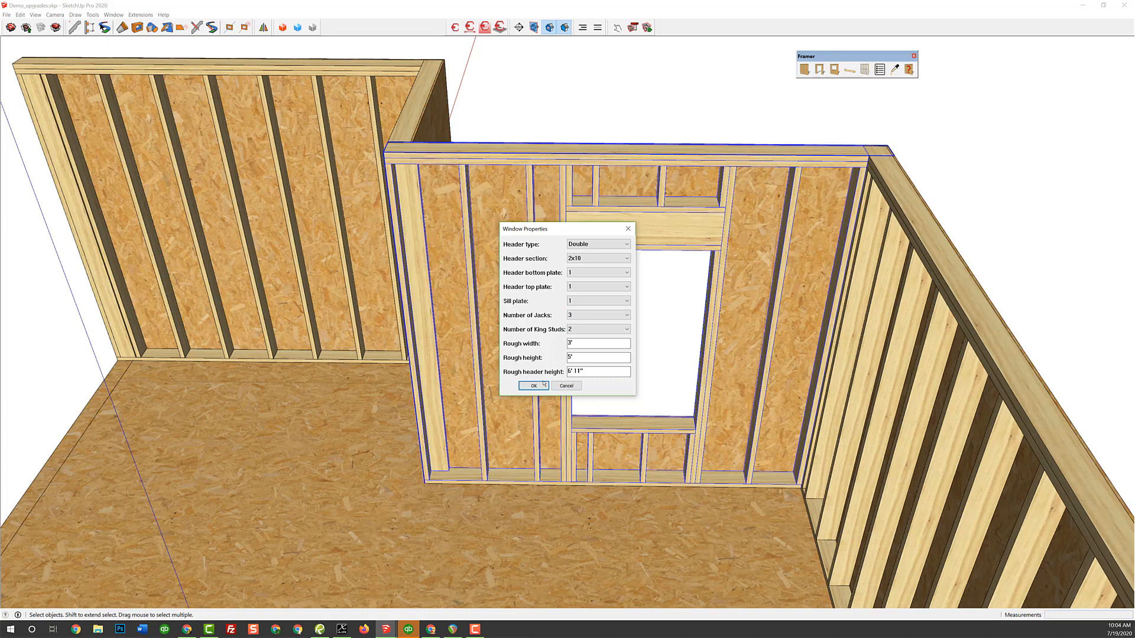
{"action": "left_click", "coordinate": [533, 385]}
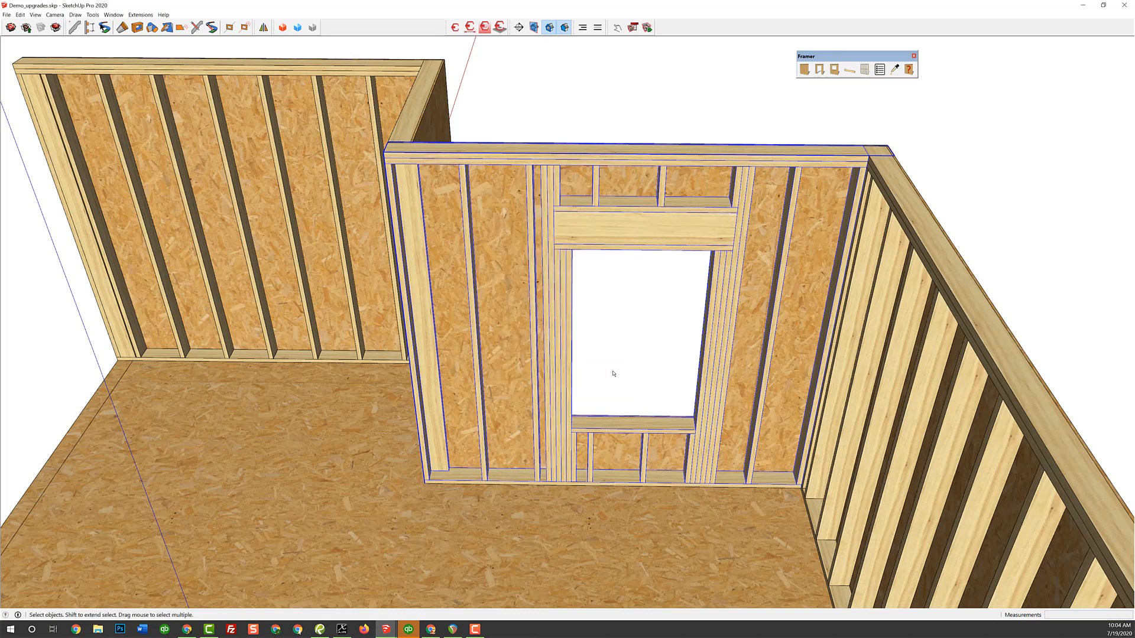
{"action": "mouse_move", "coordinate": [679, 346]}
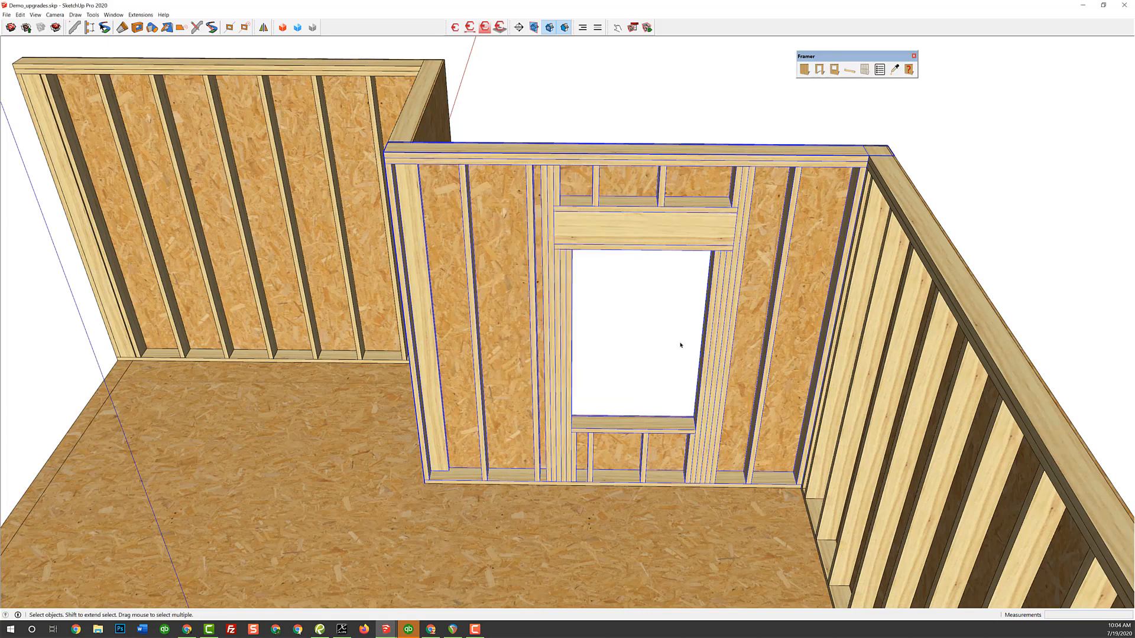